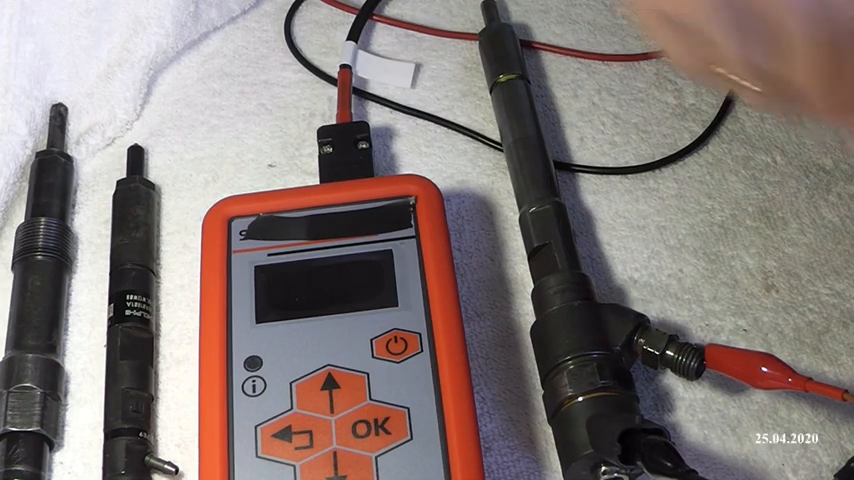
mouse_move(360, 60)
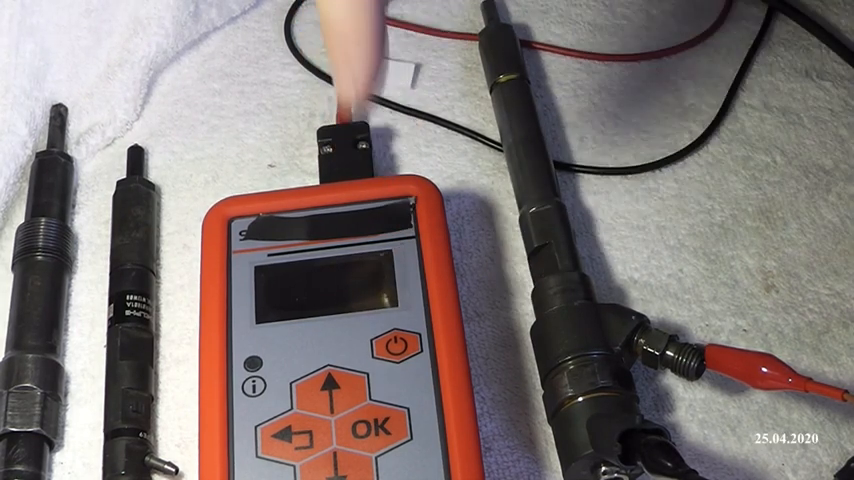